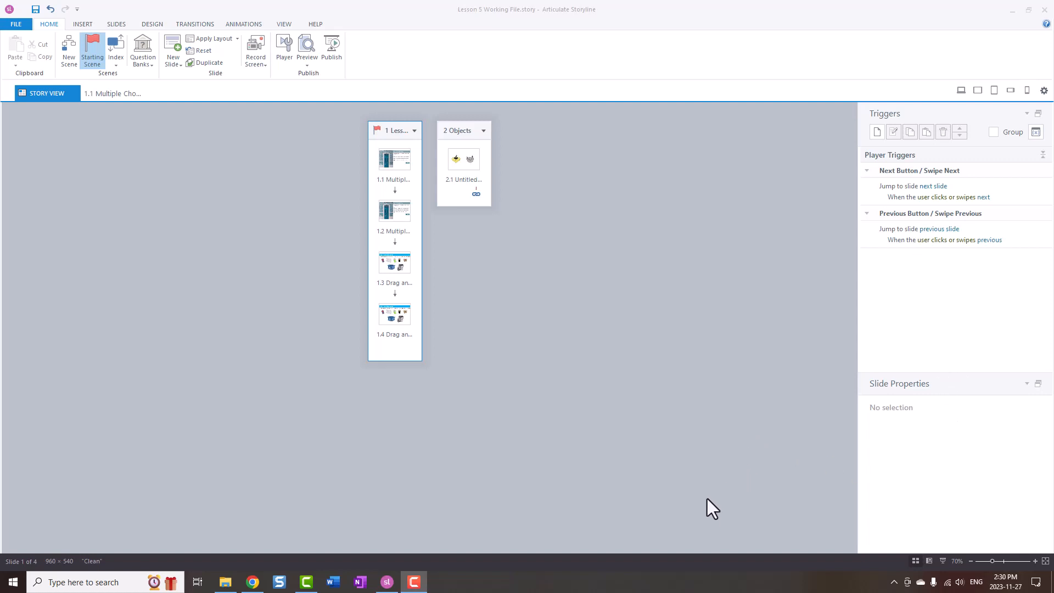
mouse_move(293, 467)
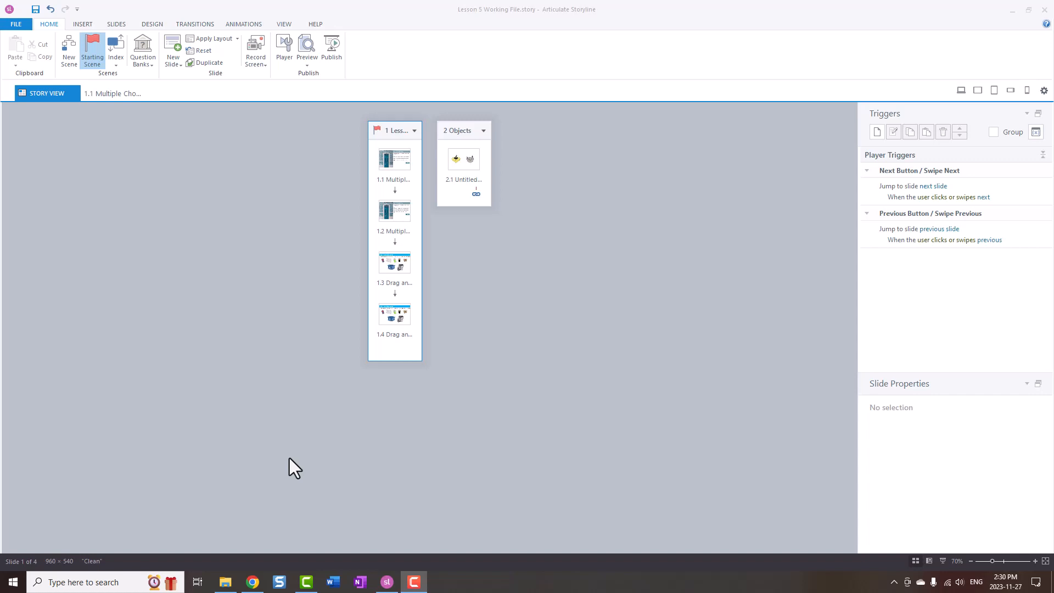
mouse_move(298, 463)
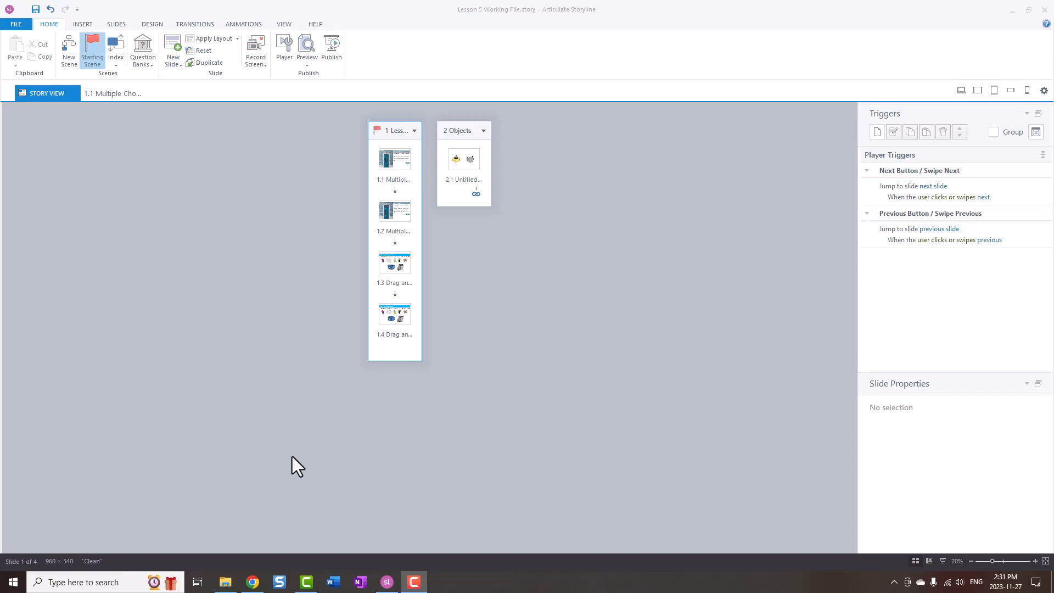
mouse_move(351, 452)
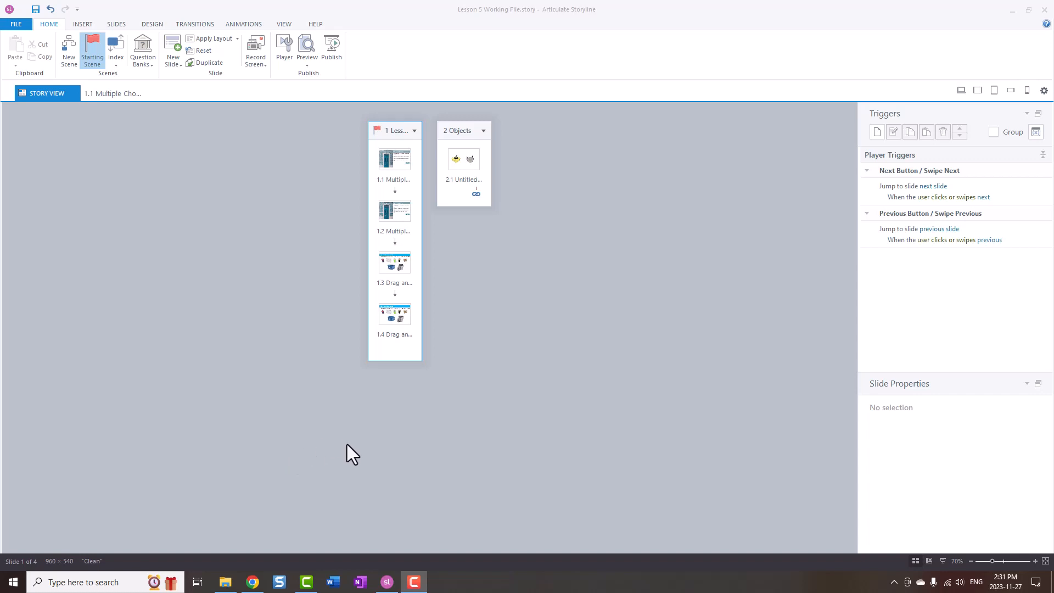
mouse_move(355, 450)
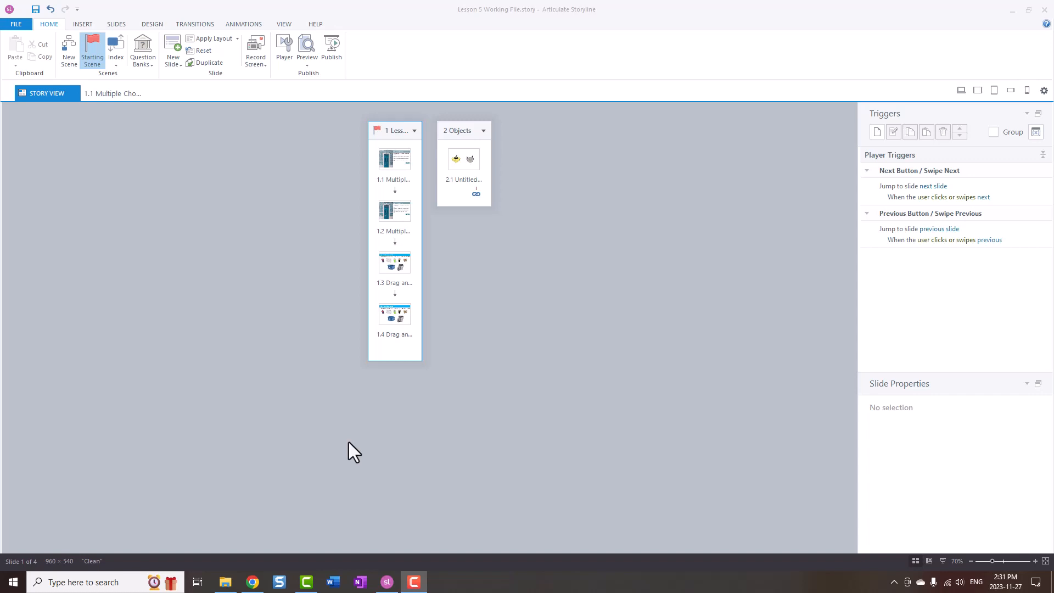
mouse_move(307, 467)
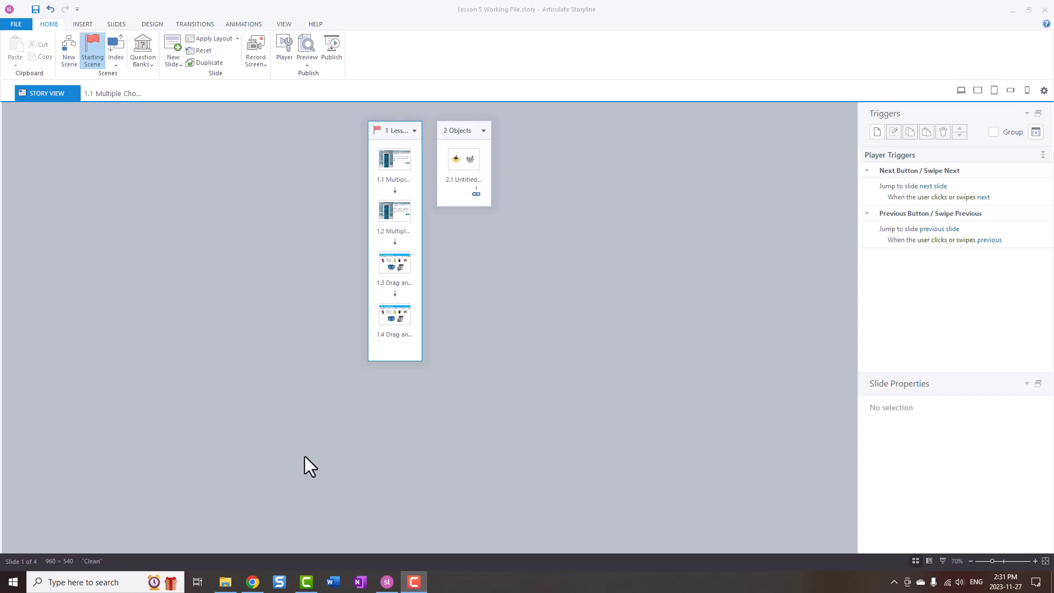
mouse_move(326, 409)
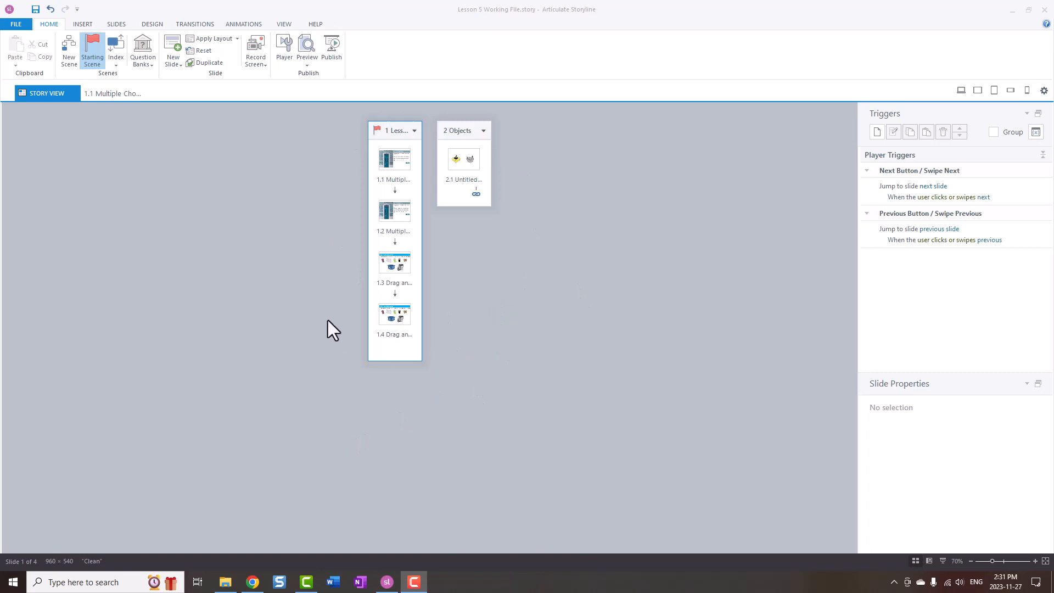
mouse_move(437, 375)
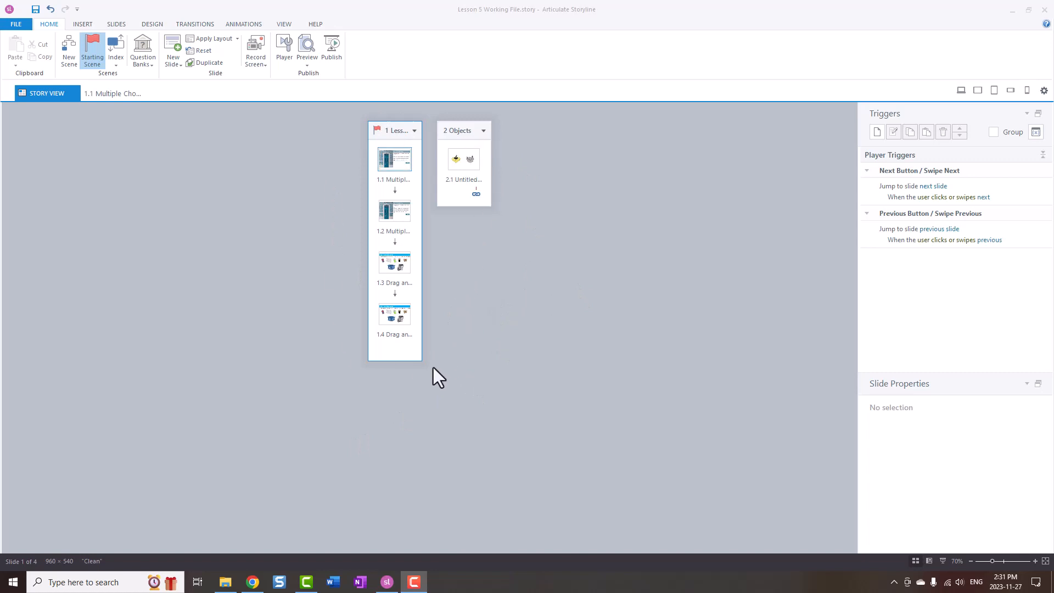
mouse_move(172, 355)
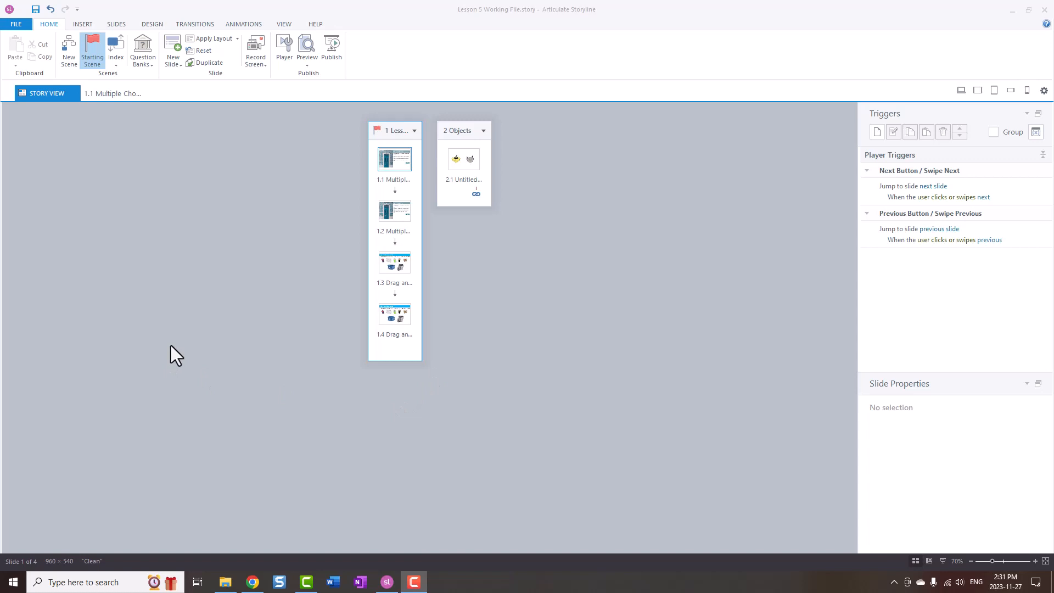
mouse_move(220, 357)
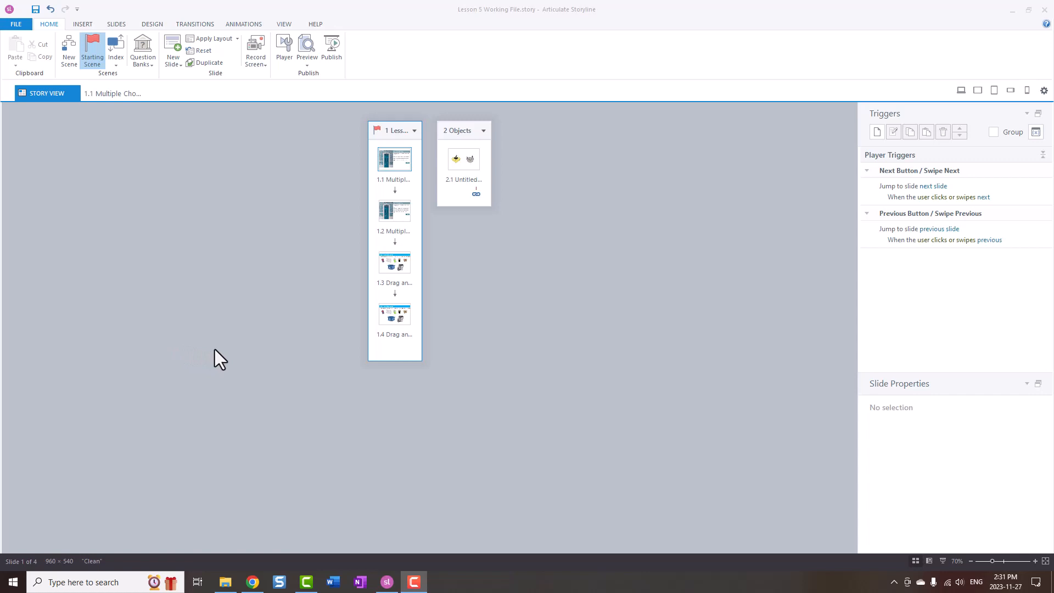
mouse_move(235, 357)
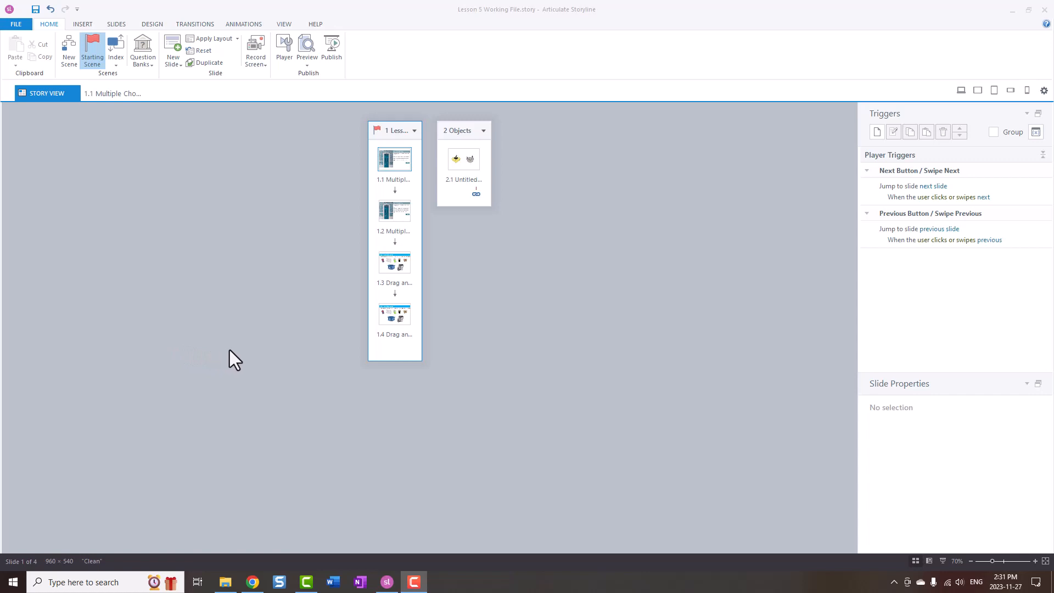
mouse_move(297, 176)
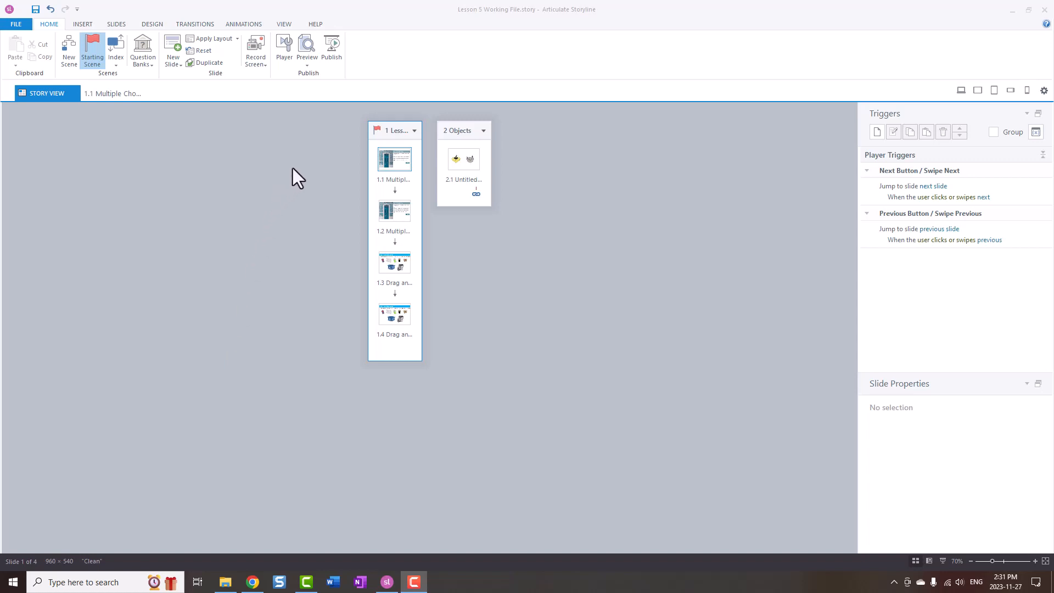
mouse_move(296, 34)
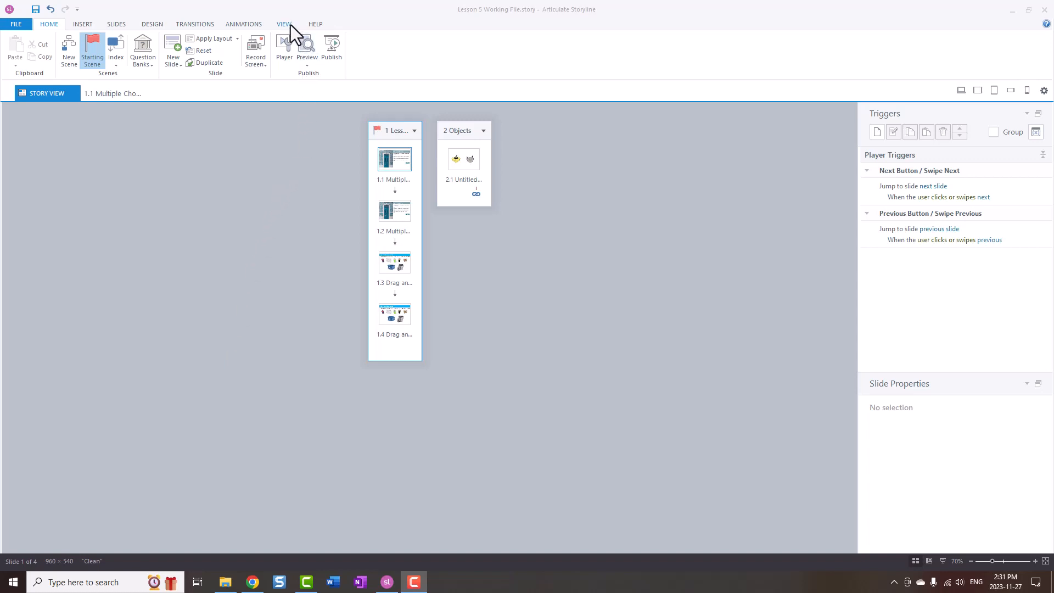
Switch to Slide Master view to browse the master and its layouts
left_click(284, 23)
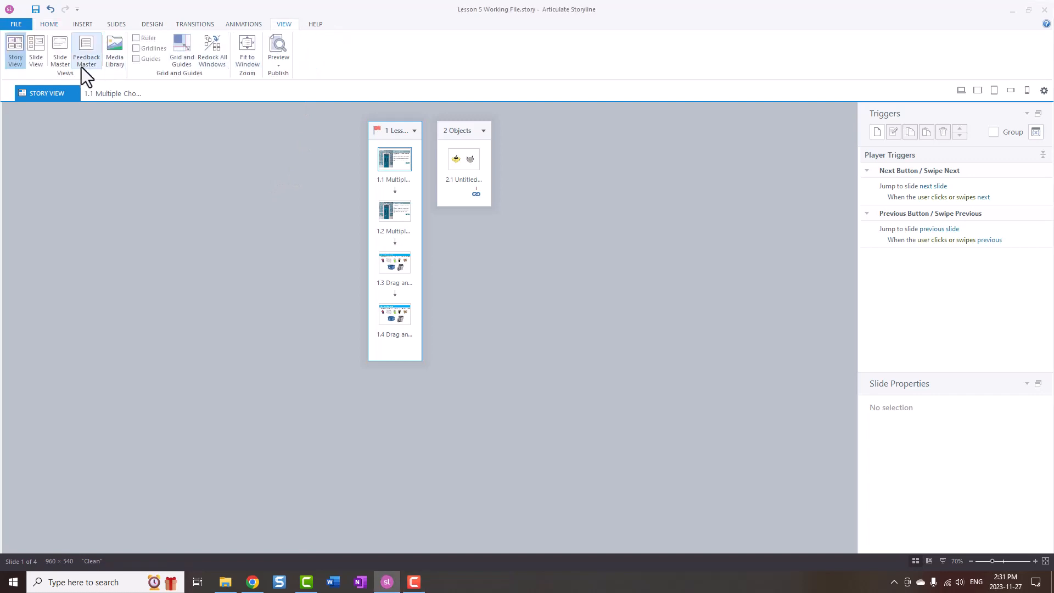
left_click(60, 49)
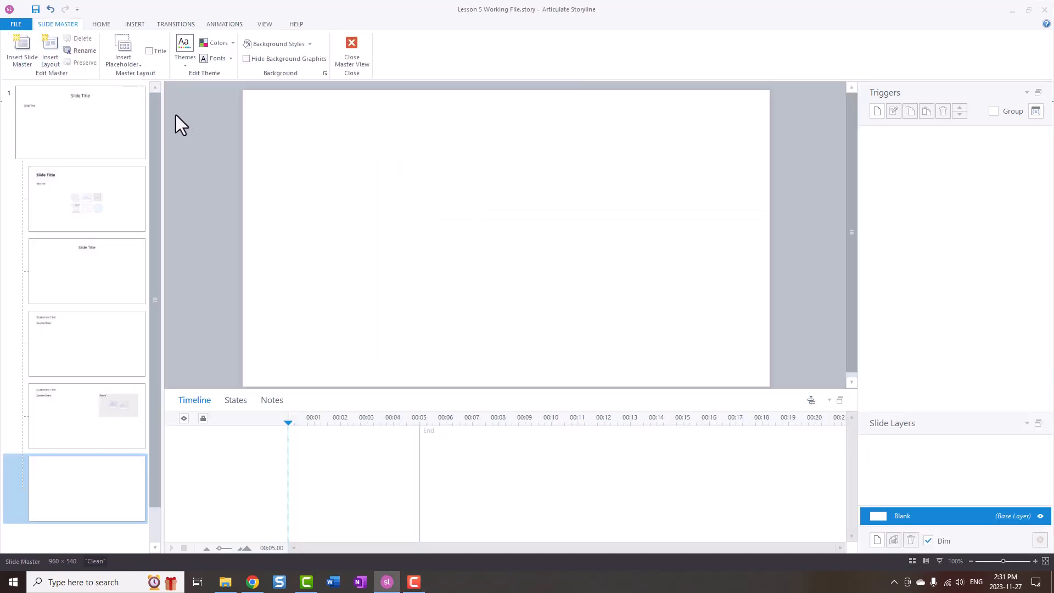
mouse_move(123, 129)
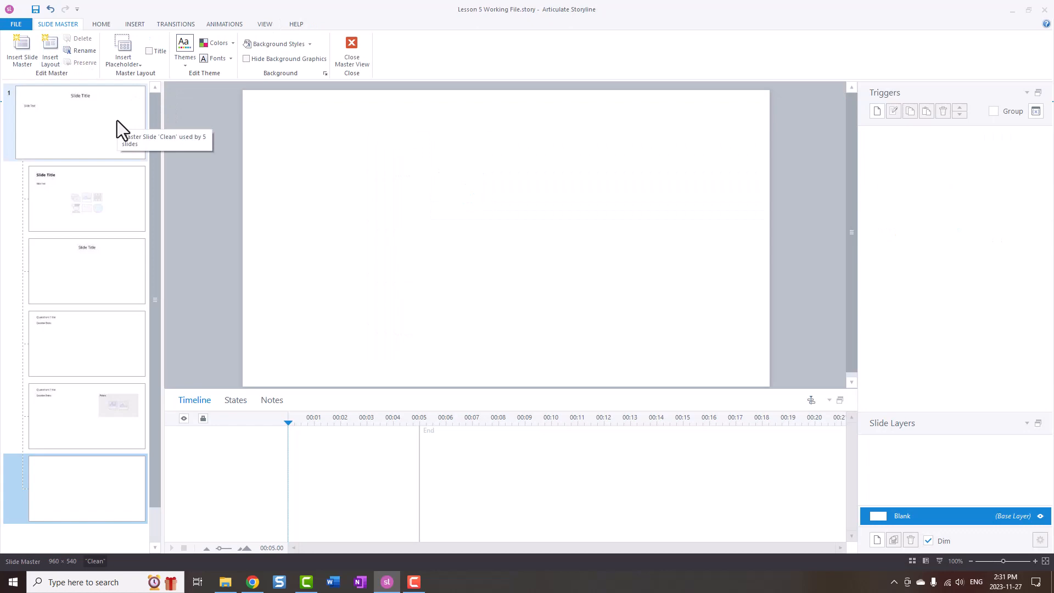
mouse_move(138, 128)
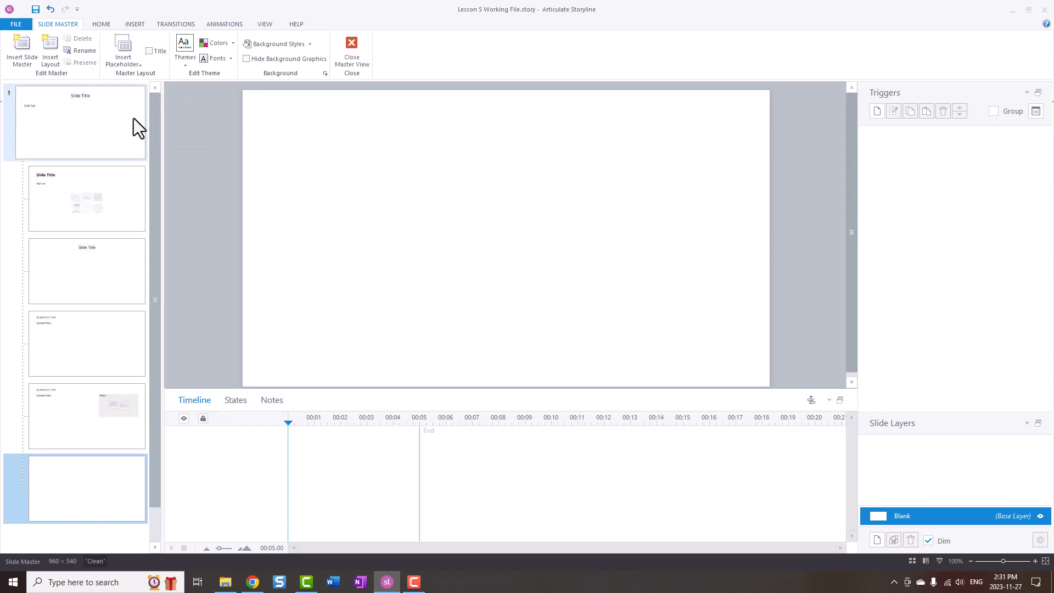
mouse_move(70, 122)
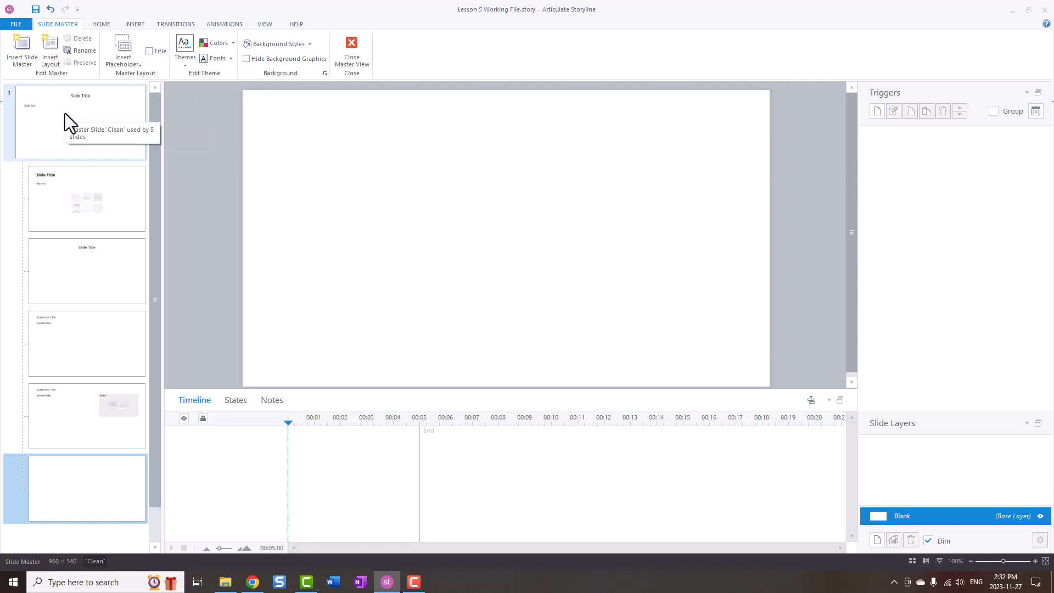
mouse_move(103, 449)
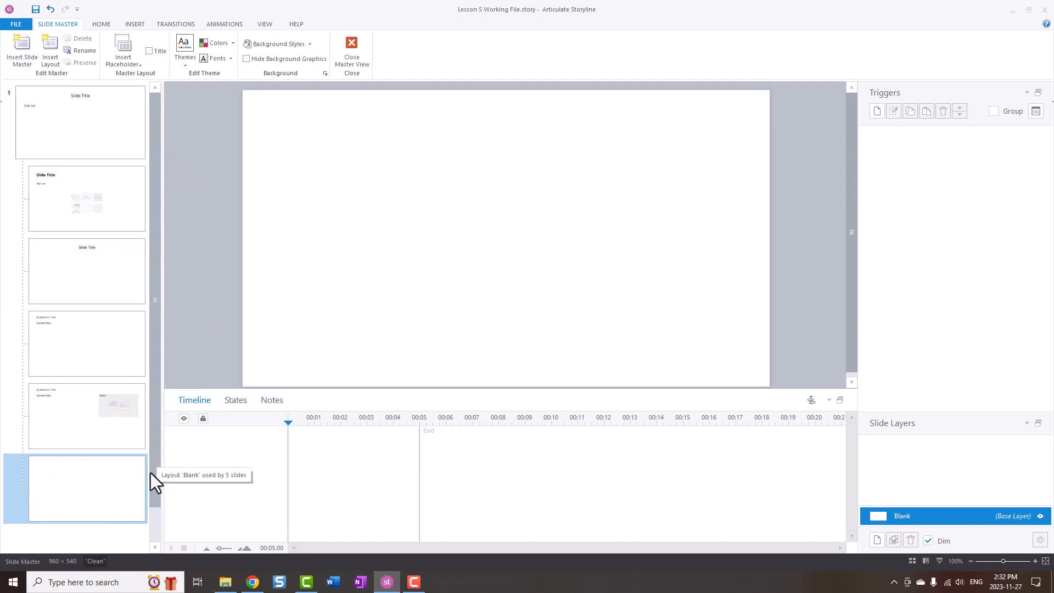
mouse_move(159, 480)
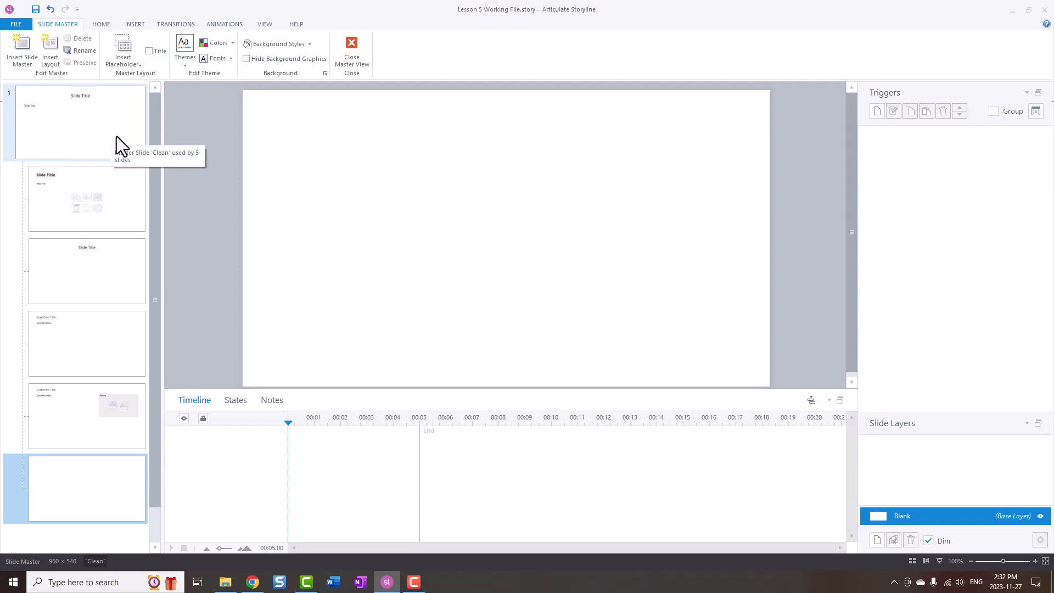
mouse_move(194, 187)
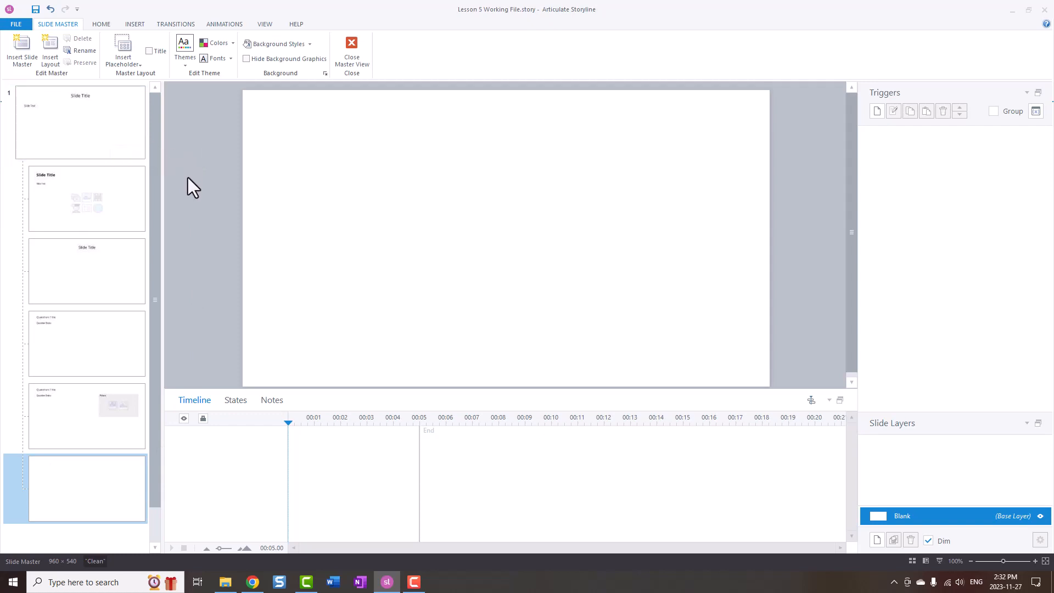
mouse_move(209, 162)
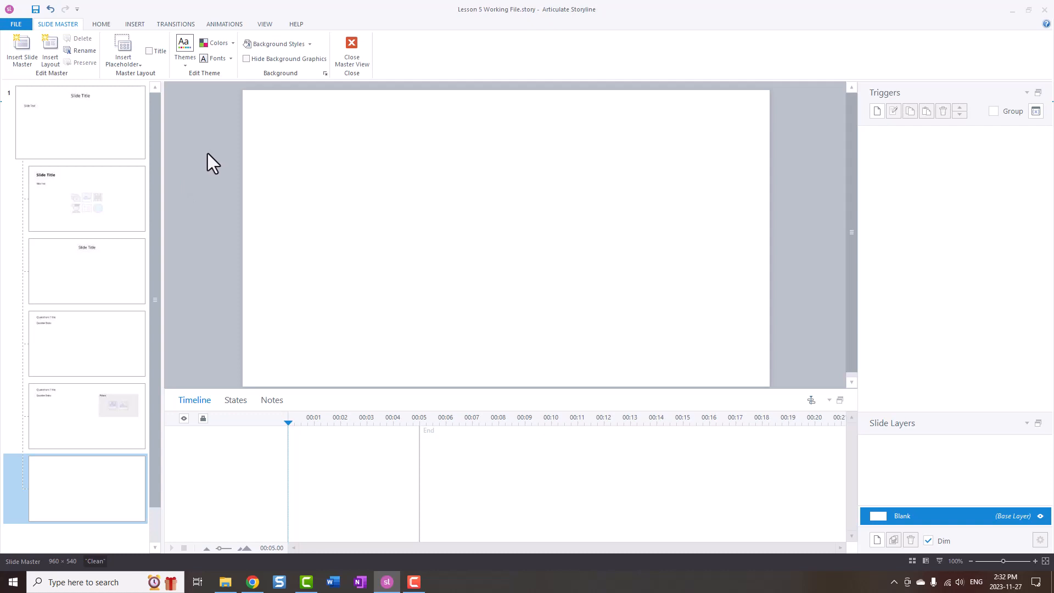
Close the slide master and open the LMS publish settings
left_click(351, 46)
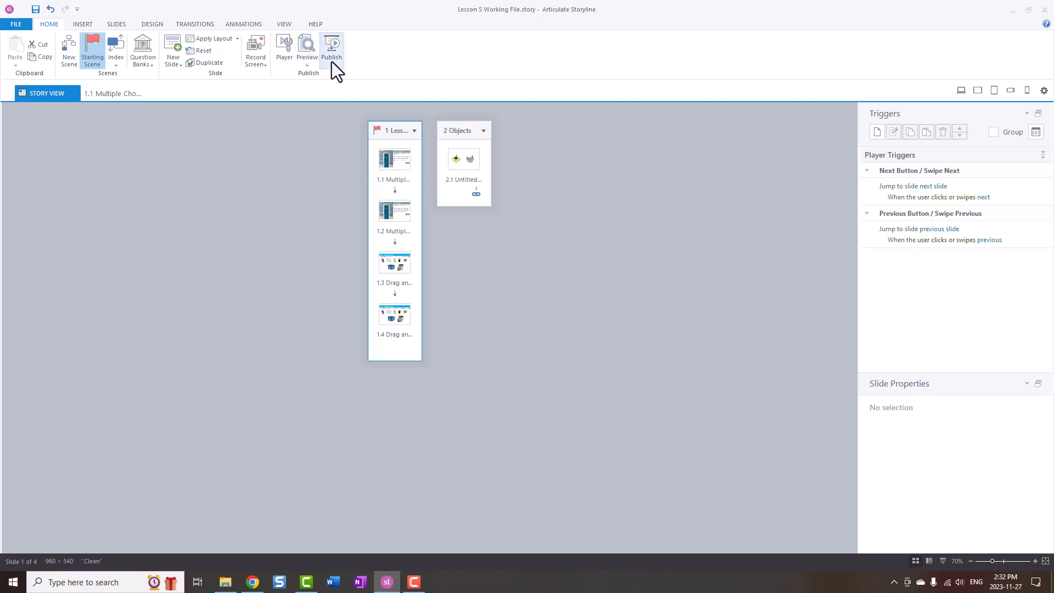
left_click(332, 43)
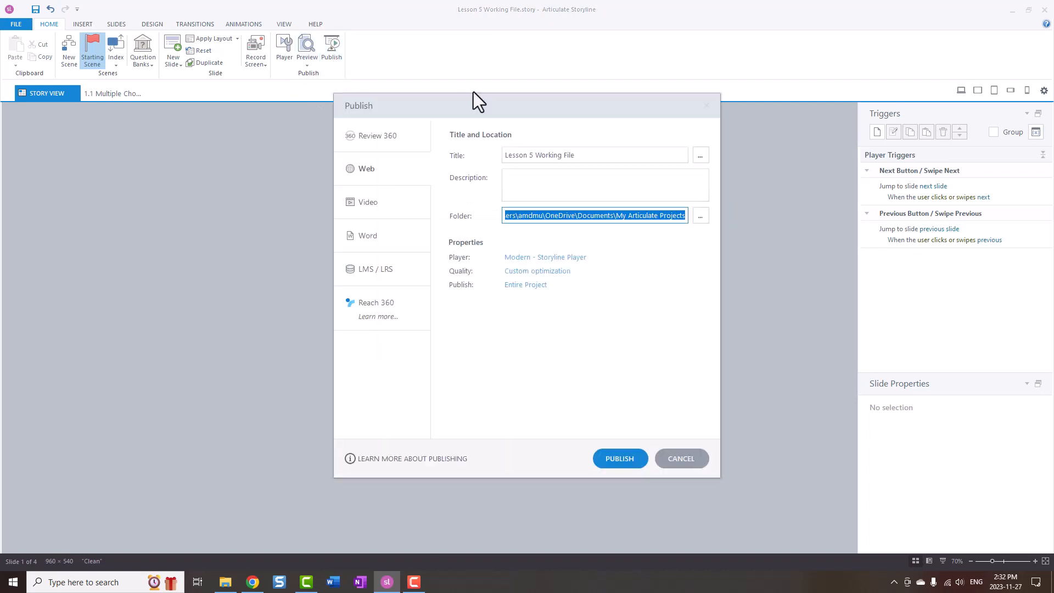
mouse_move(380, 284)
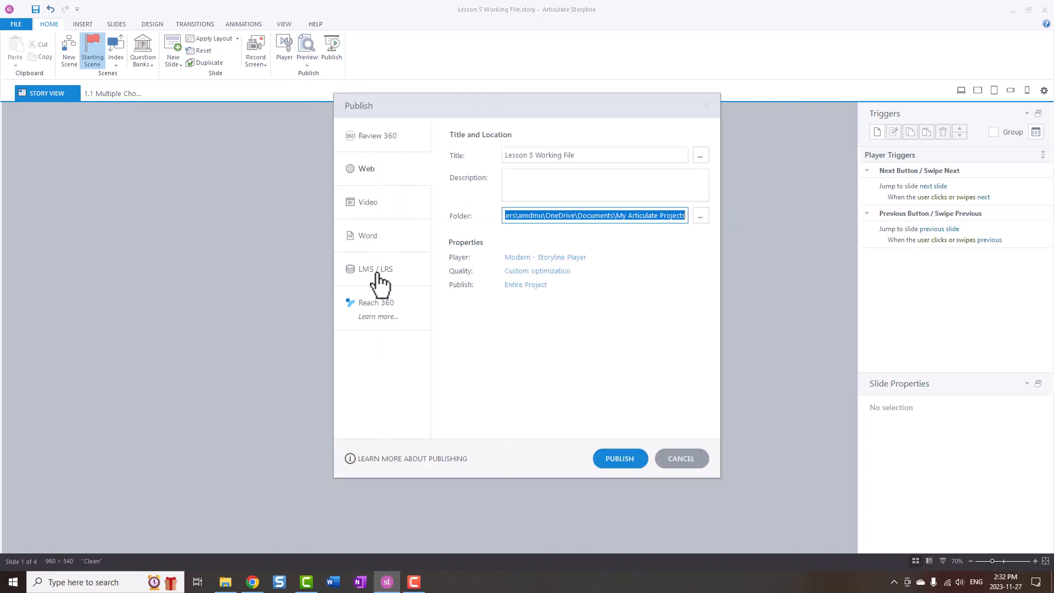
left_click(376, 269)
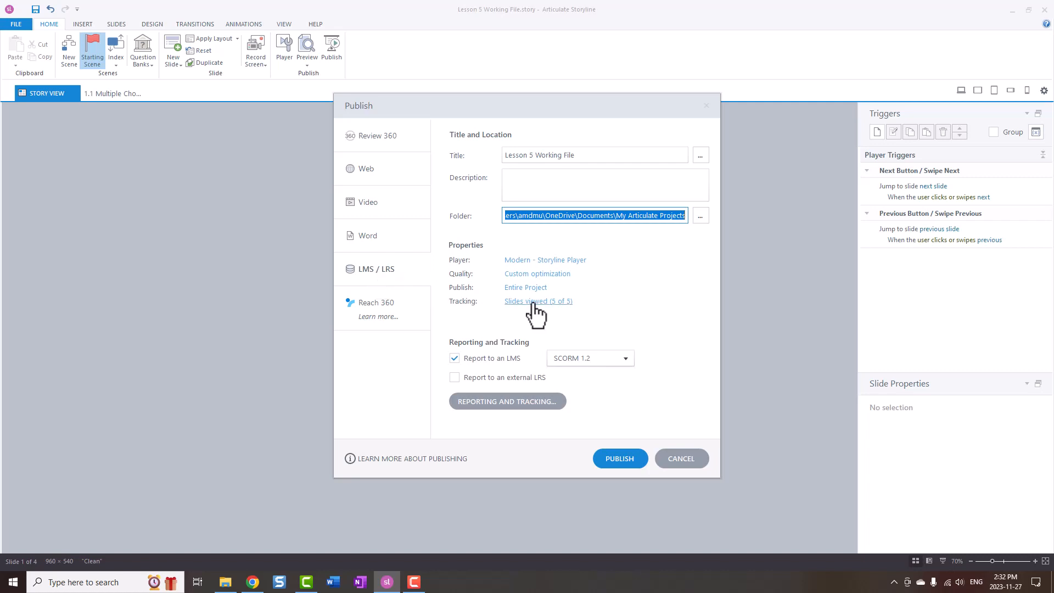
Review the 5-slides-viewed tracking options, then cancel both dialogs without publishing
left_click(538, 300)
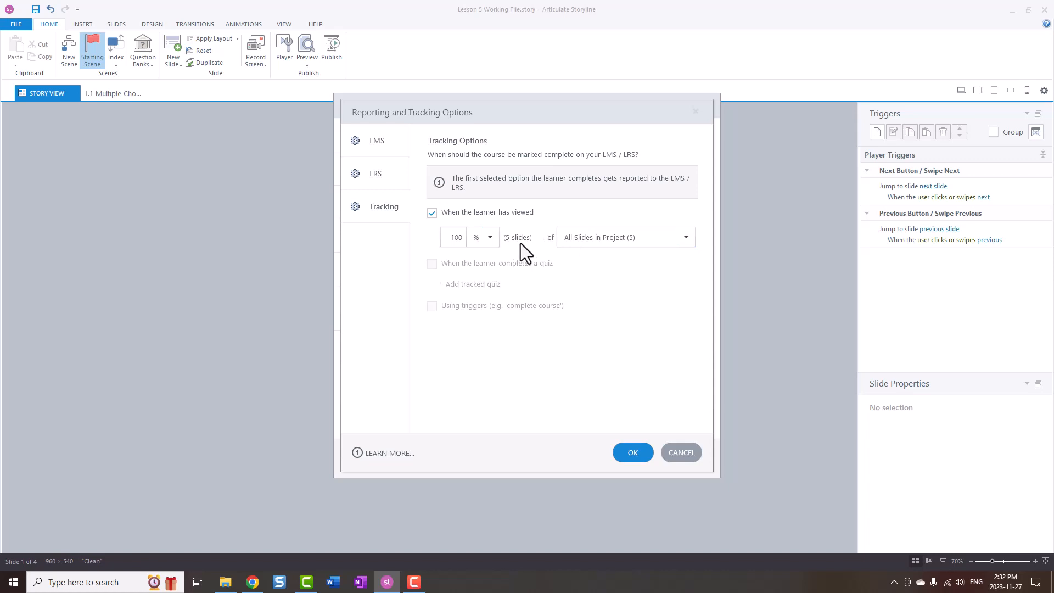
mouse_move(532, 270)
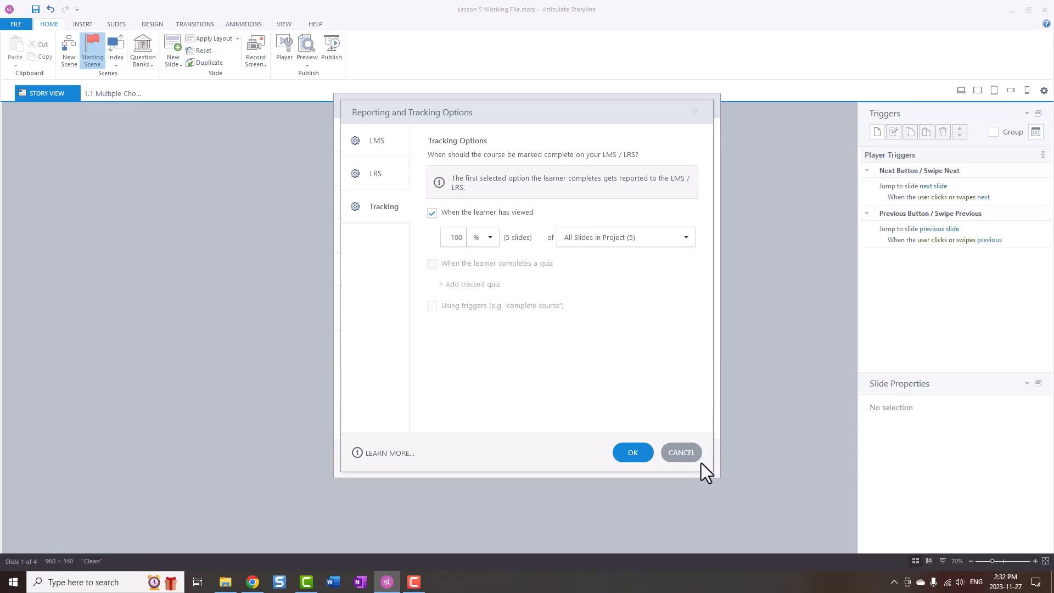
left_click(633, 452)
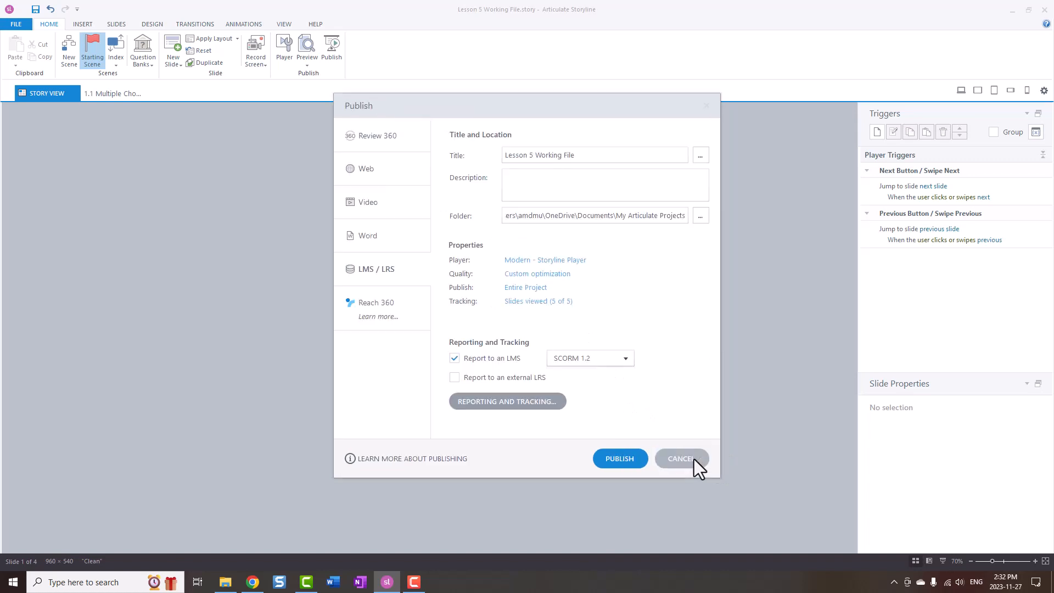
left_click(681, 458)
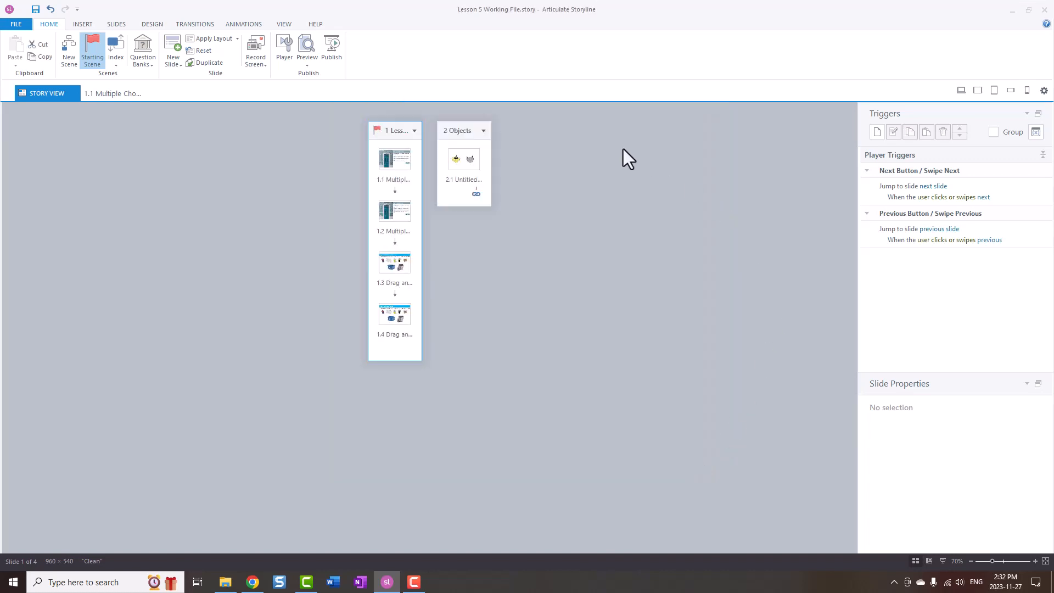
Publish the course to Word without slide notes and view the document
left_click(332, 44)
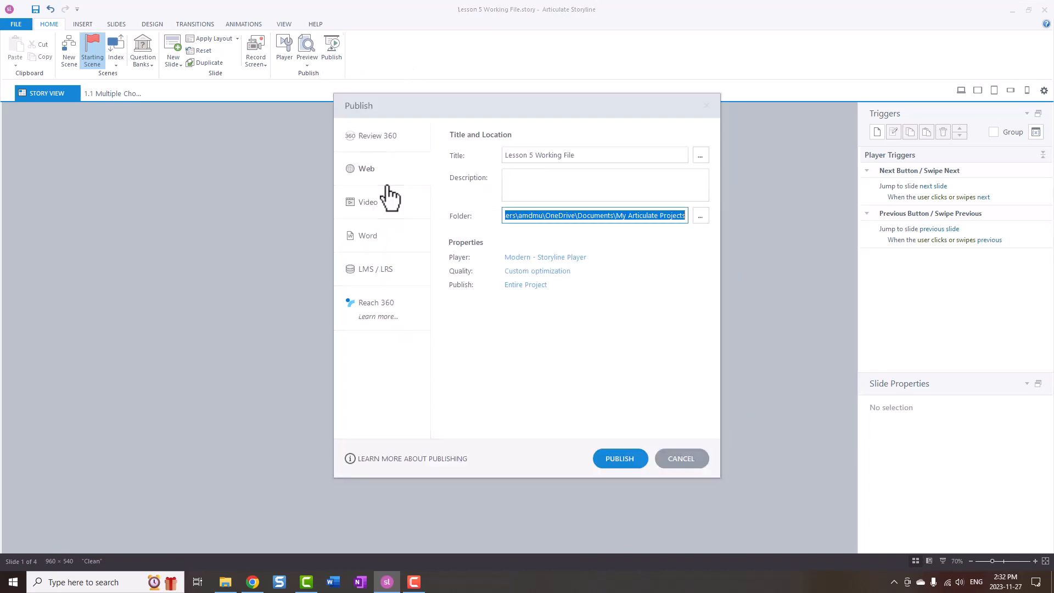
left_click(368, 235)
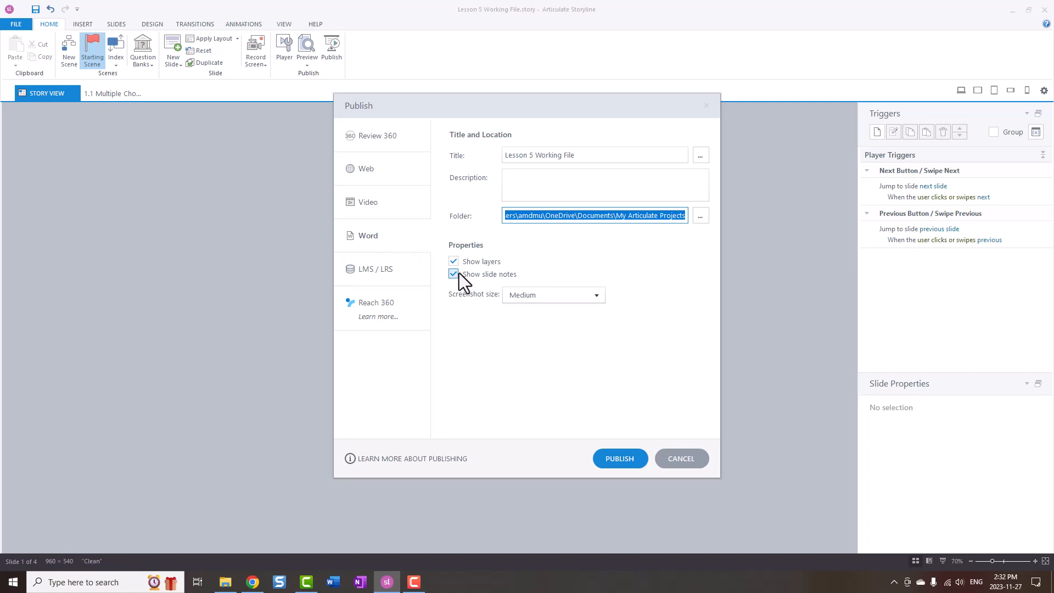
left_click(454, 273)
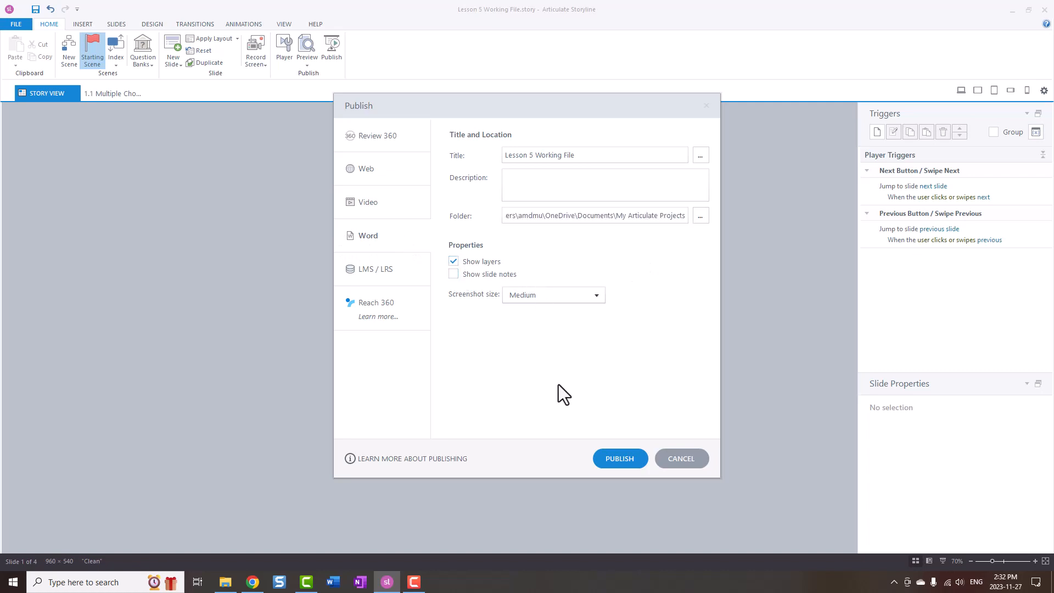
left_click(620, 458)
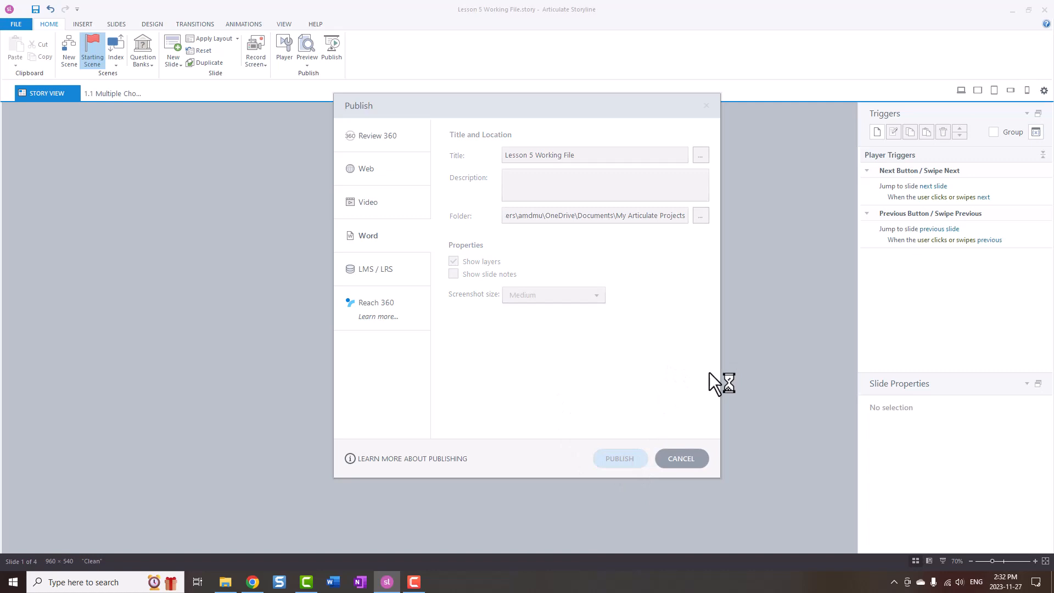
mouse_move(602, 416)
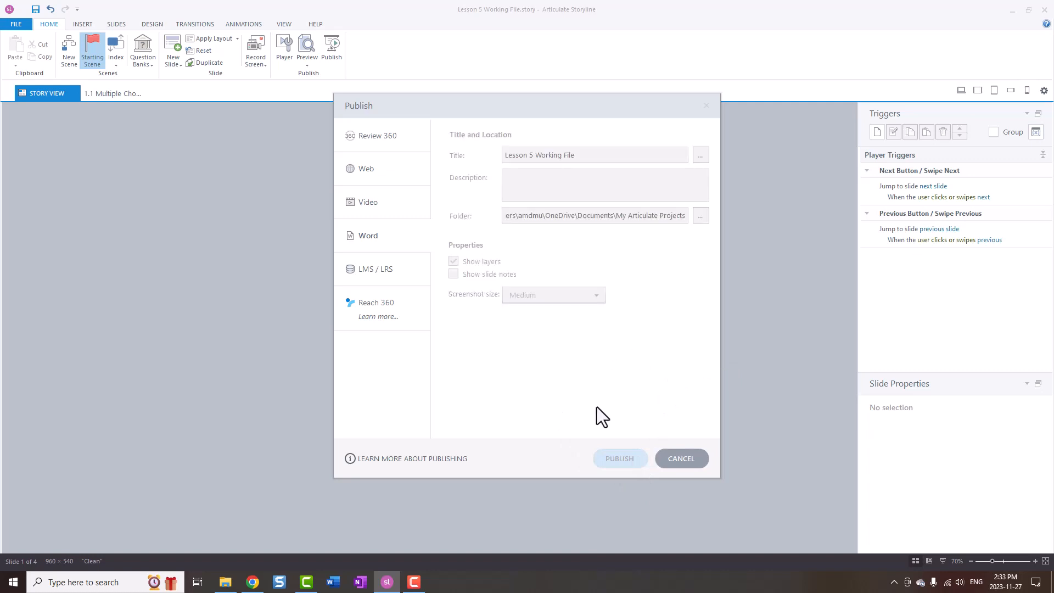
left_click(620, 458)
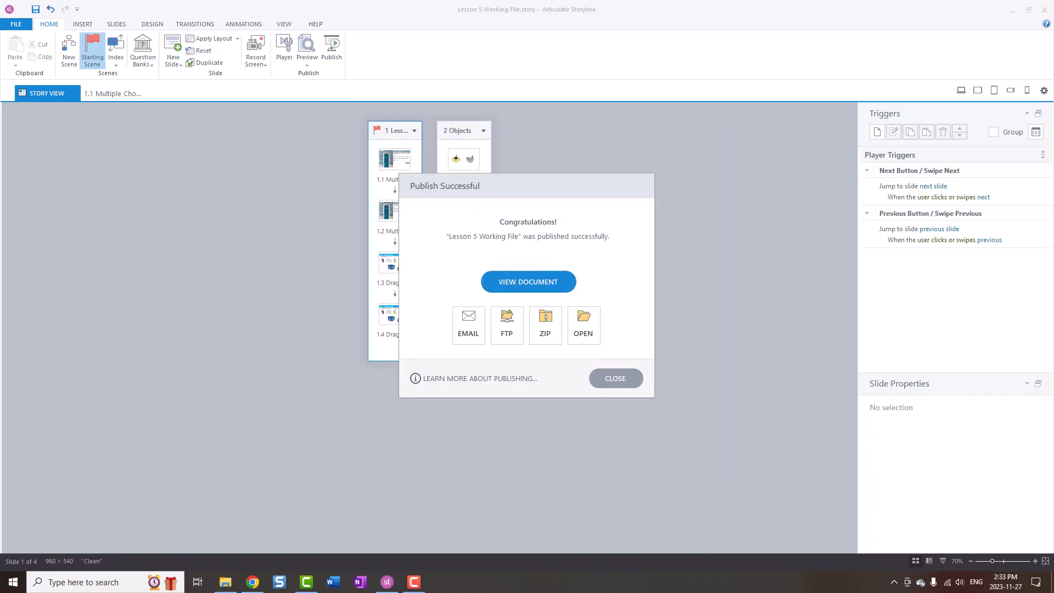
left_click(528, 281)
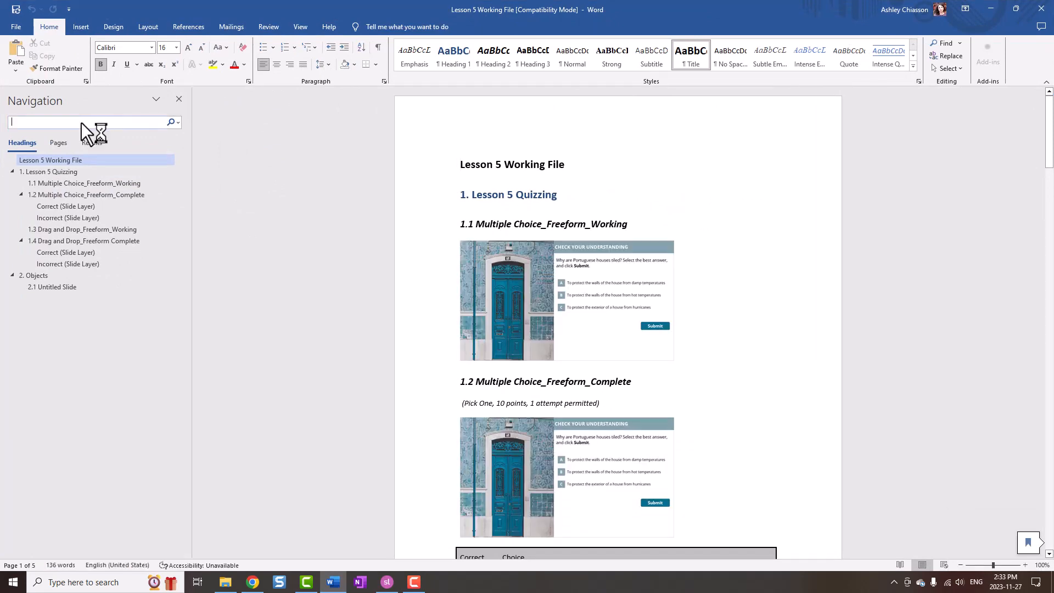
Search the Word document for 'layer' to find four slide-layer results
type("layer")
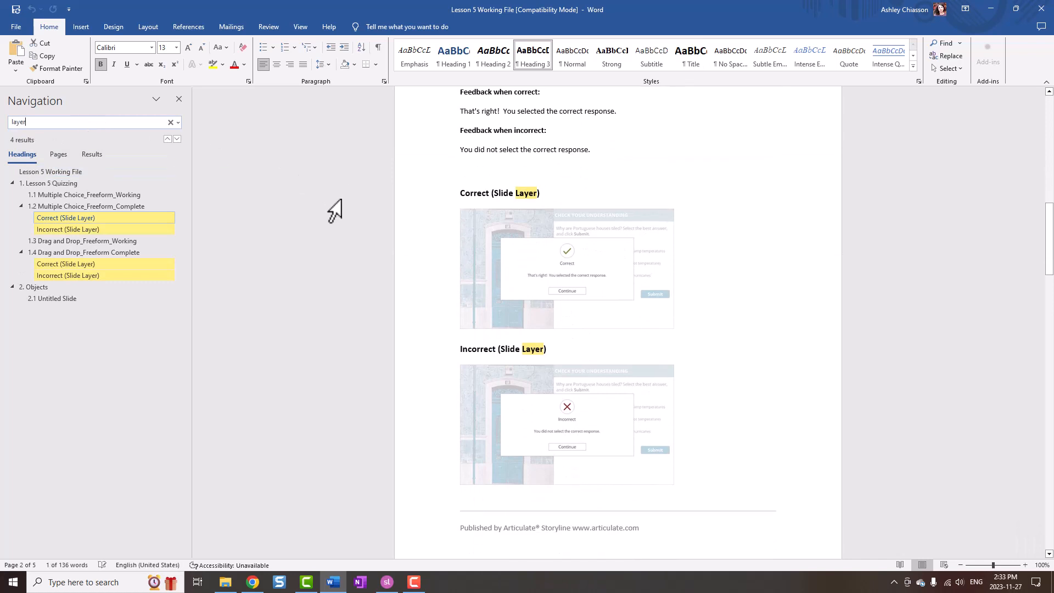
mouse_move(562, 226)
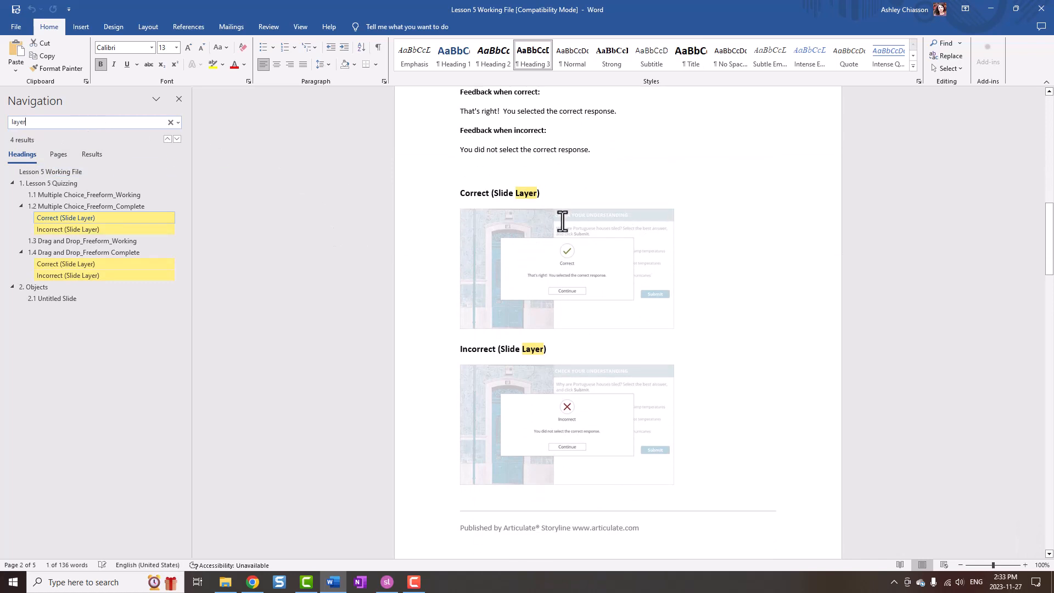
mouse_move(75, 206)
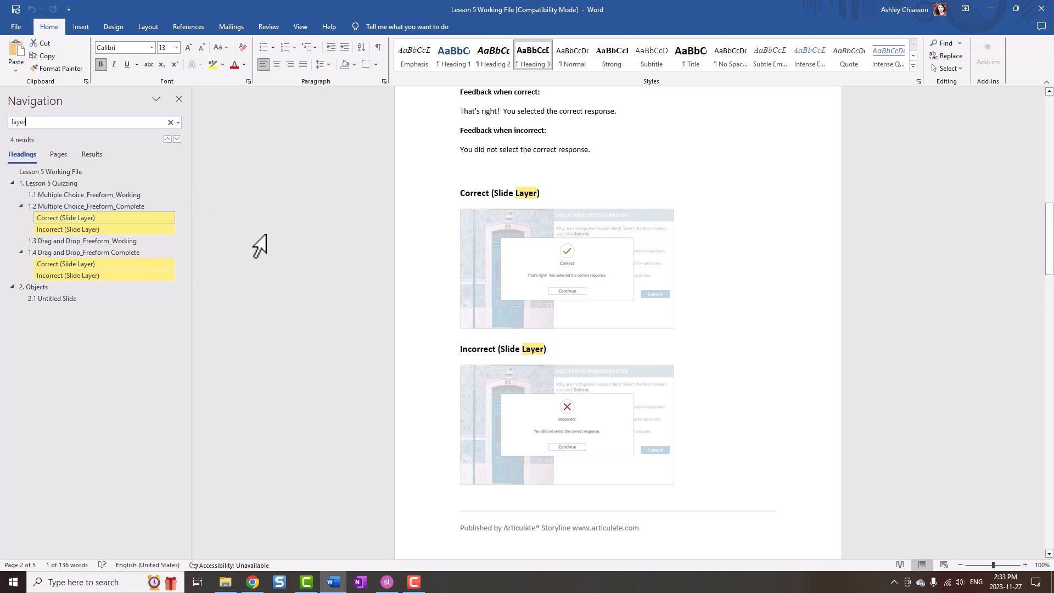
mouse_move(312, 336)
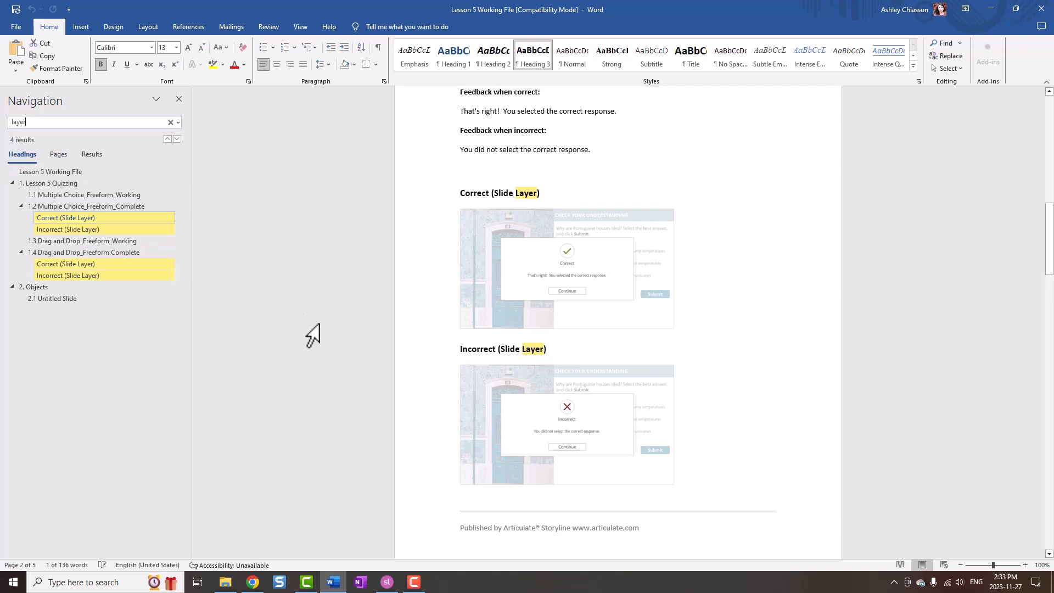